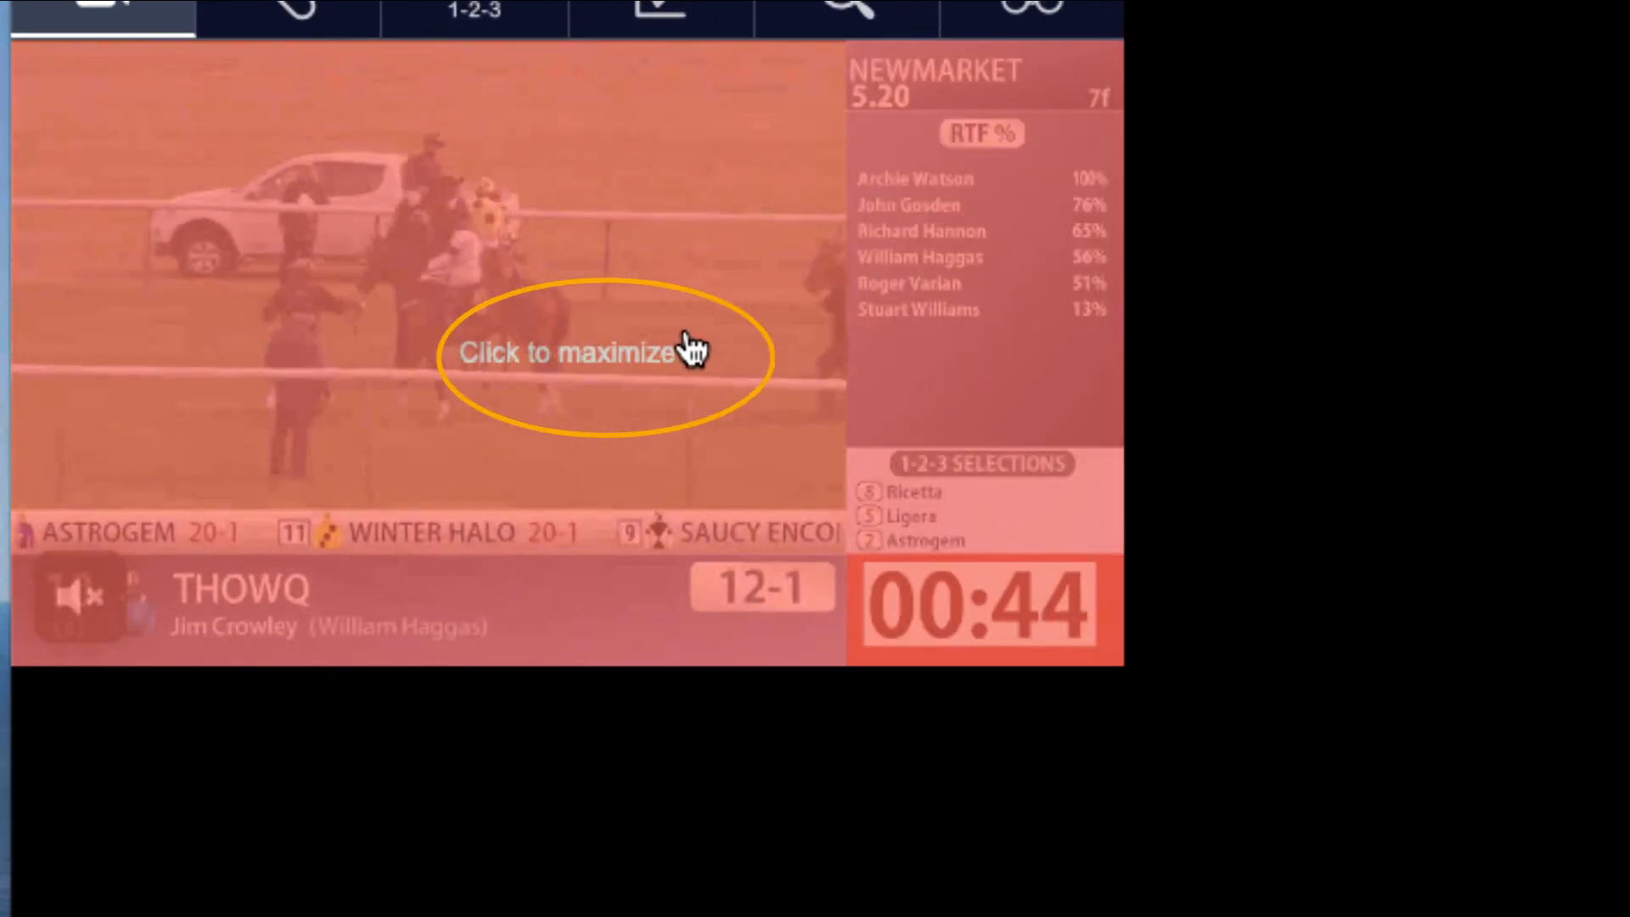
pyautogui.moveTo(577, 393)
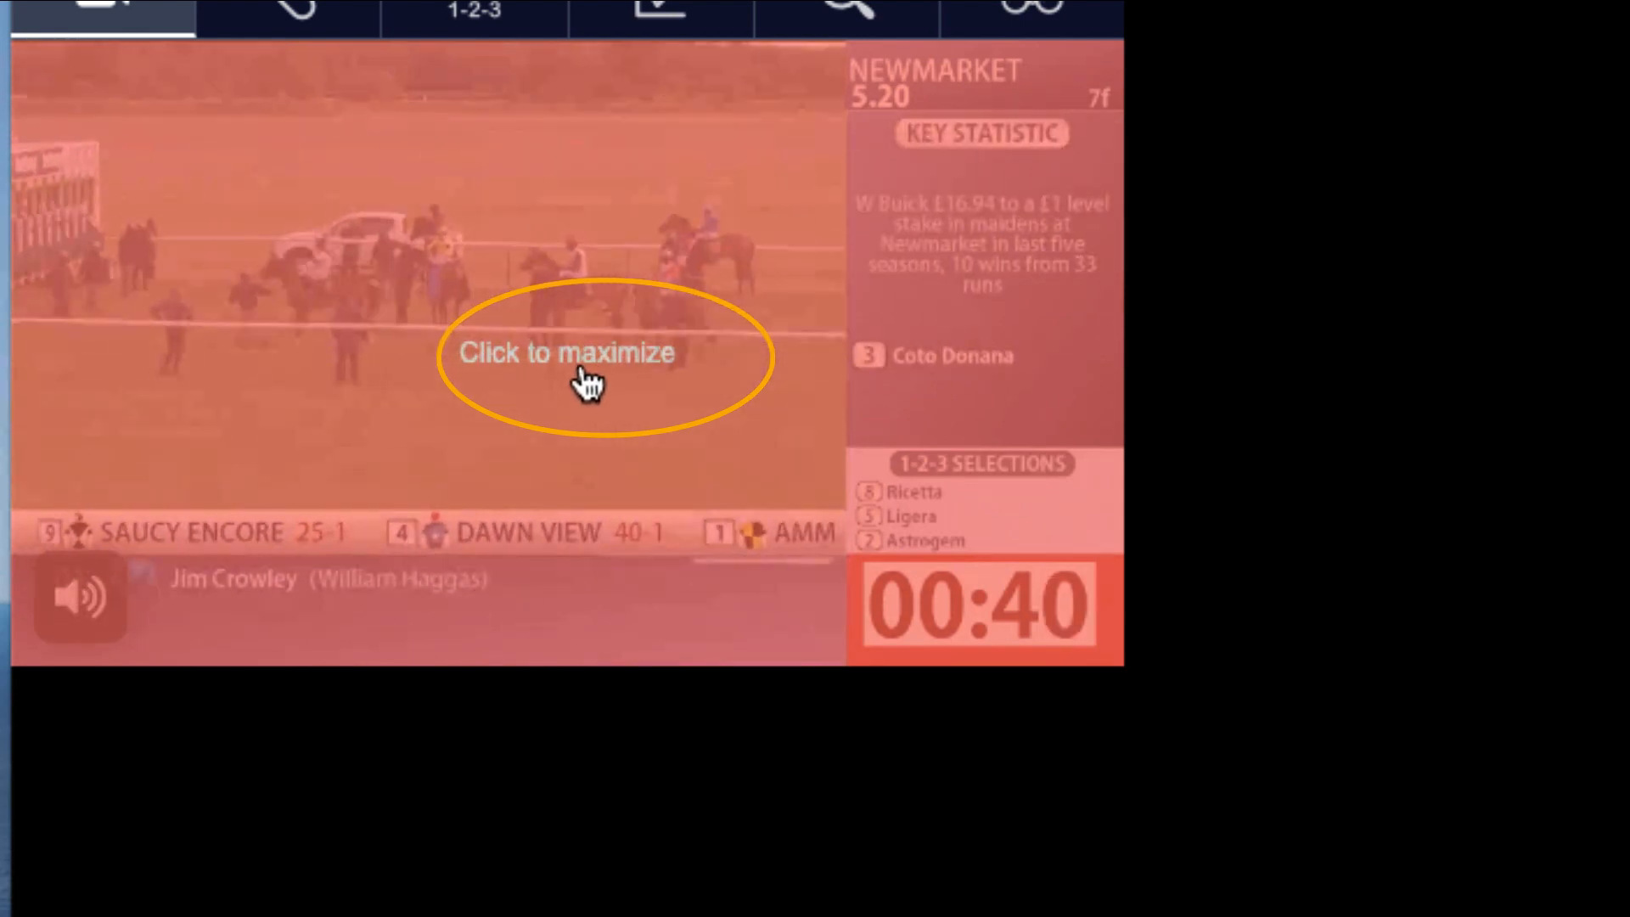
# - Maximize the Newmarket 5.20 race stream to full-size view in the player
pyautogui.click(566, 352)
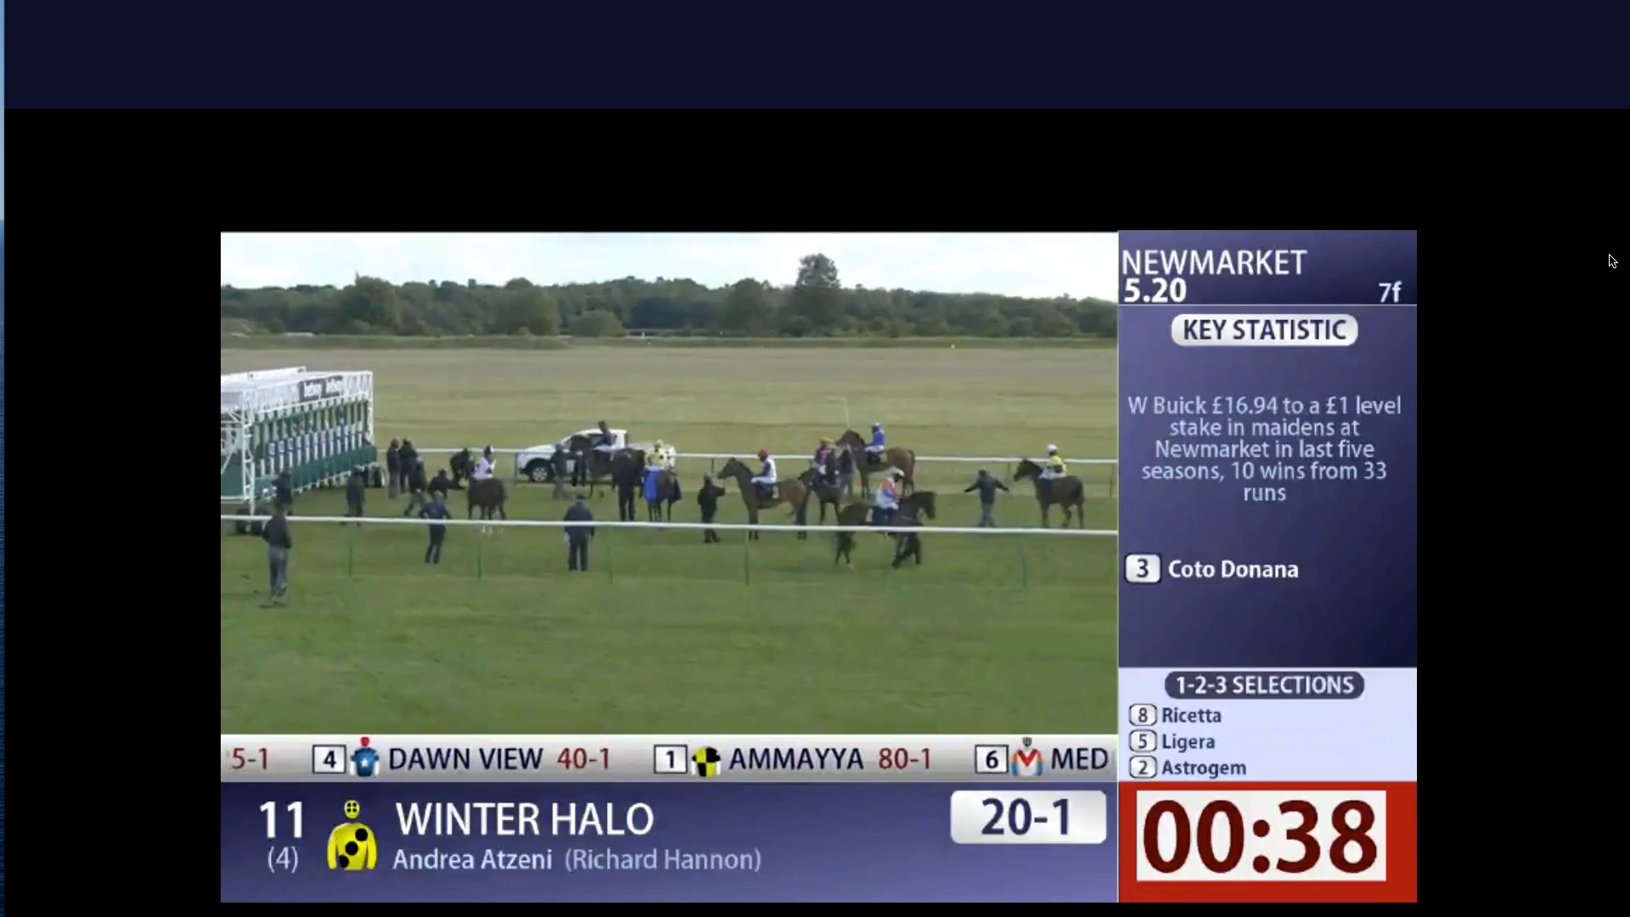